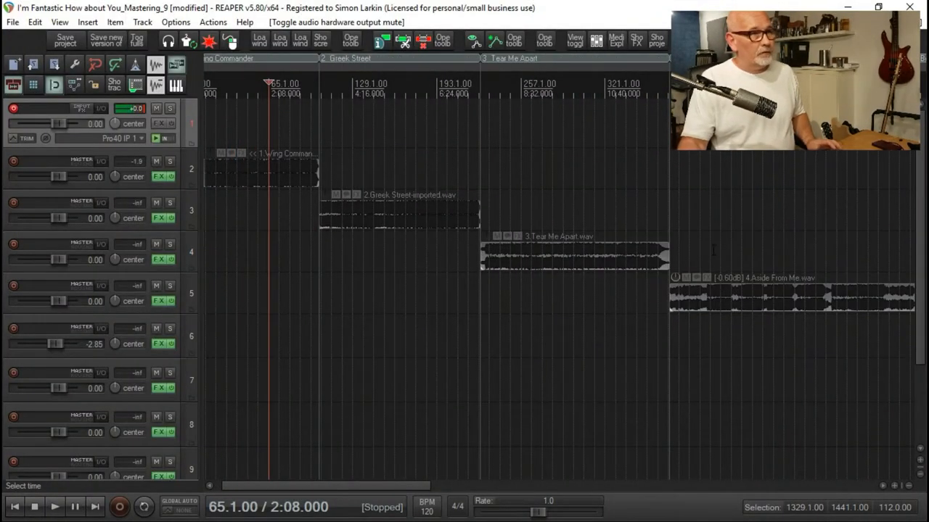
# Open the Actions window listing all of REAPER's available actions
pyautogui.click(261, 172)
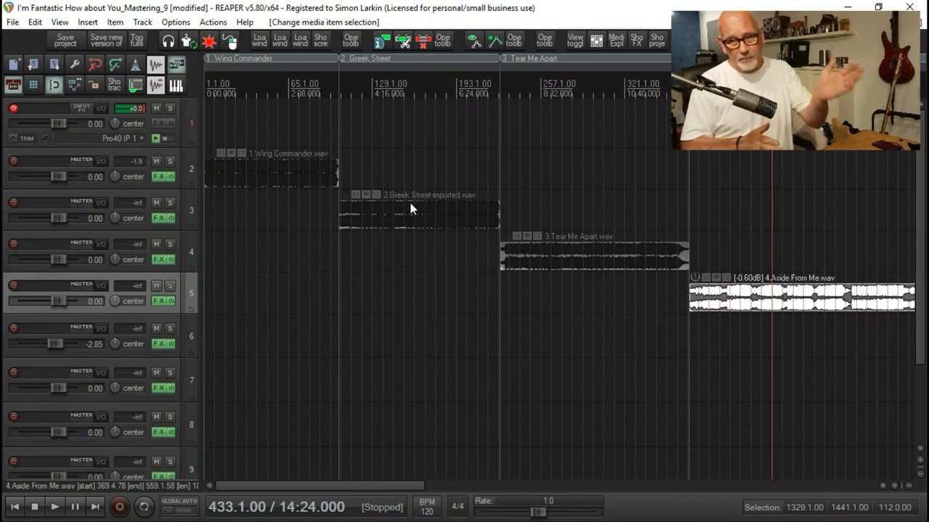
pyautogui.moveTo(437, 233)
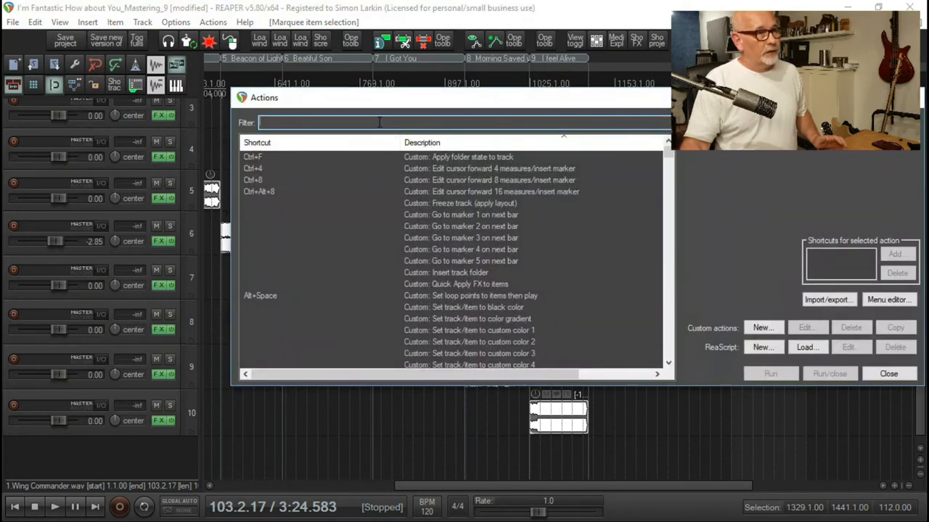
# Filter the action list with 'region' to show region-related commands
pyautogui.write('region')
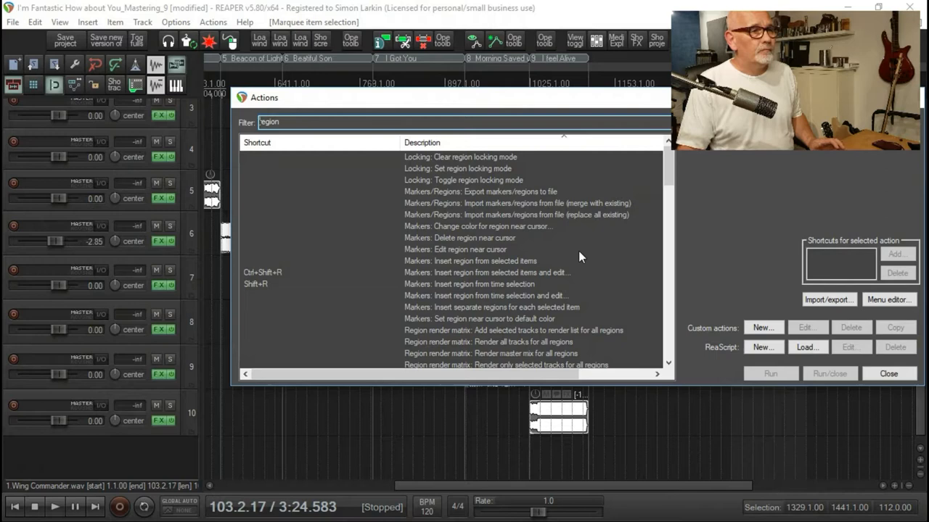
pyautogui.moveTo(493, 282)
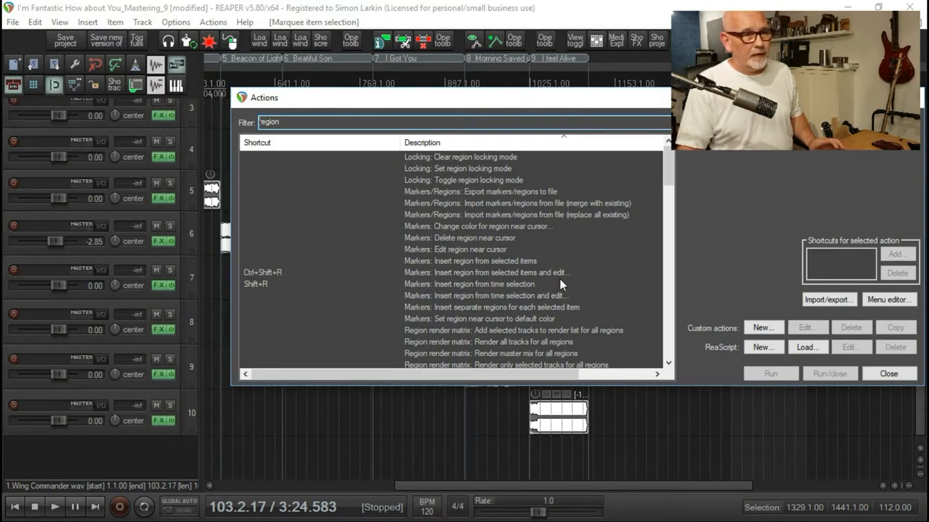
pyautogui.moveTo(428, 319)
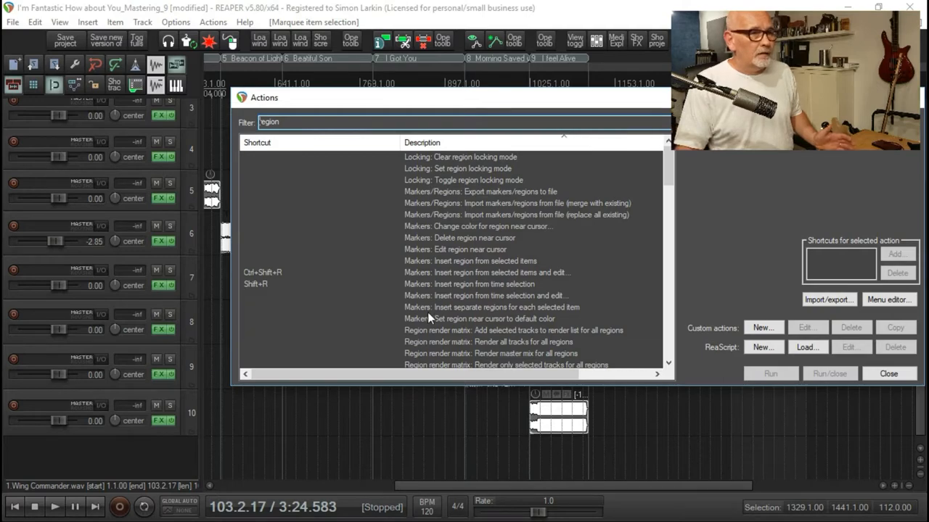
pyautogui.moveTo(529, 385)
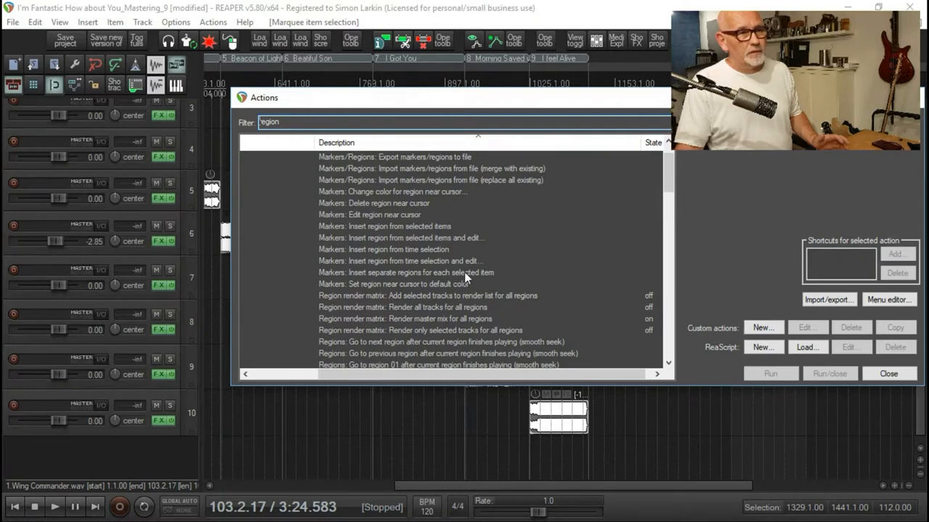
pyautogui.moveTo(485, 275)
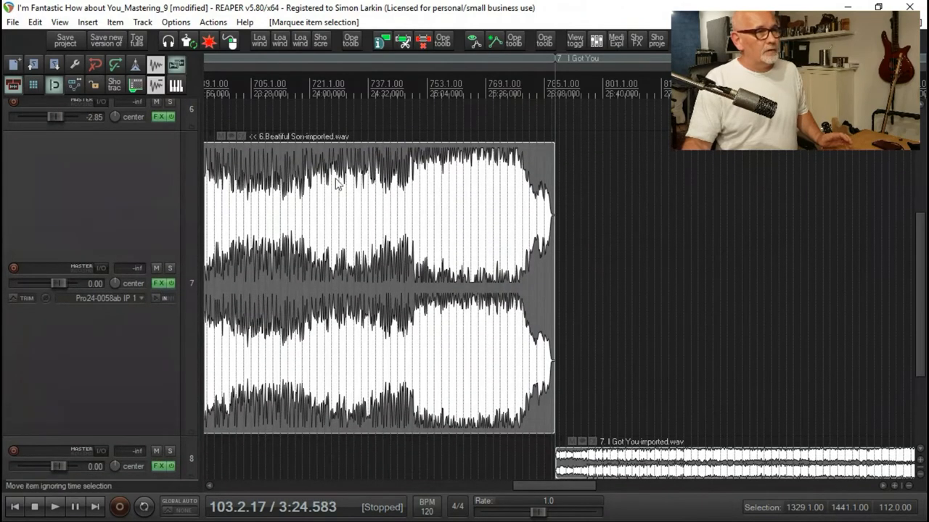
pyautogui.moveTo(330, 167)
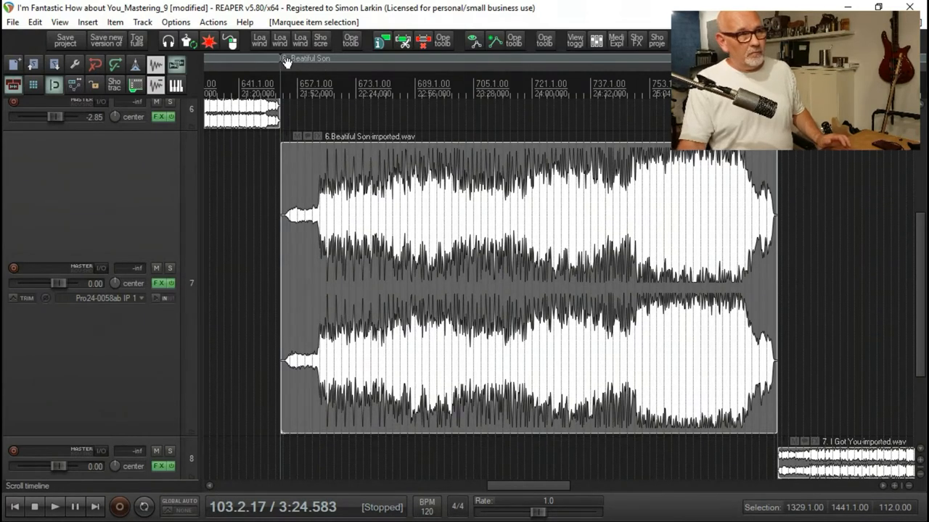
pyautogui.moveTo(352, 65)
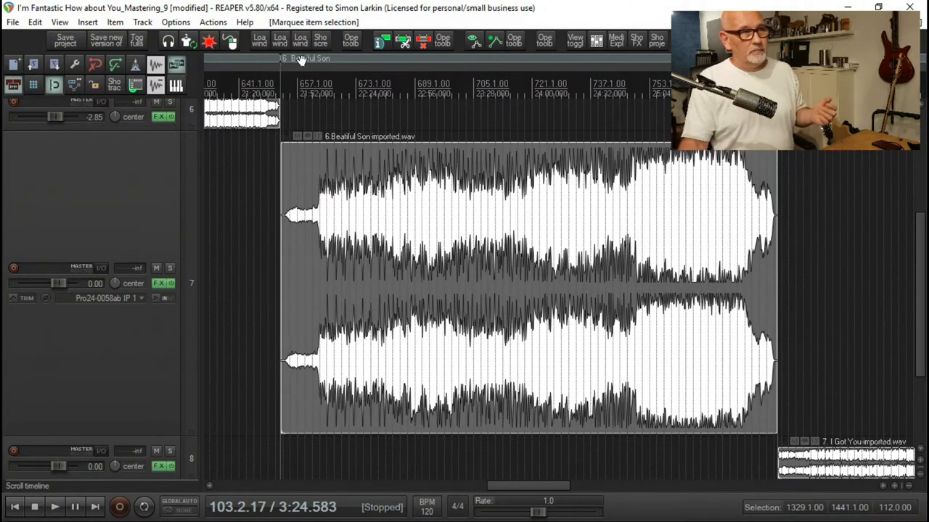
pyautogui.moveTo(405, 64)
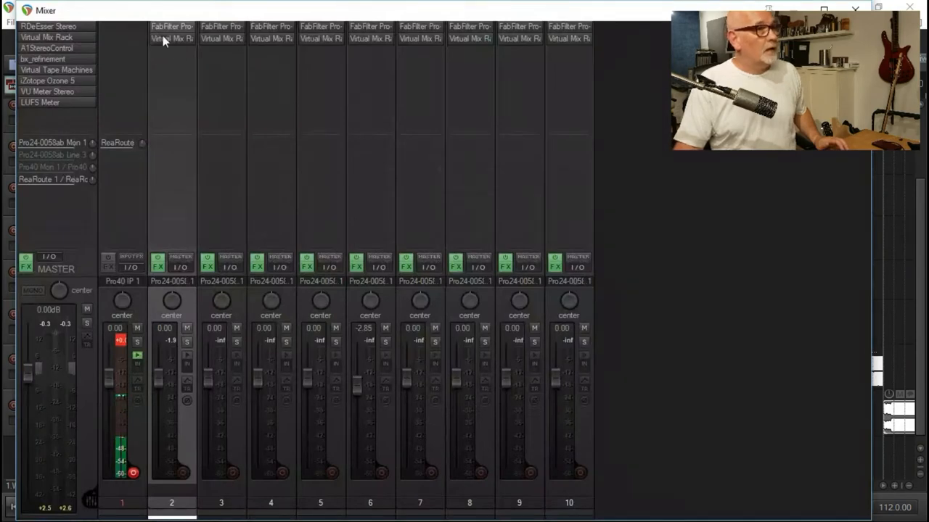
# Float track 2's Slate Virtual Mix Rack to review its Classic Strip Trimmer module
pyautogui.click(171, 38)
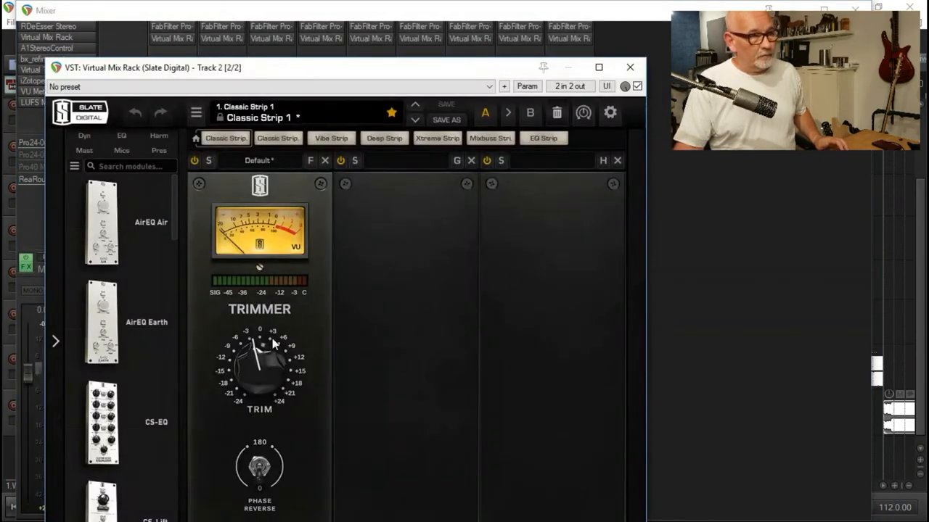
pyautogui.click(630, 67)
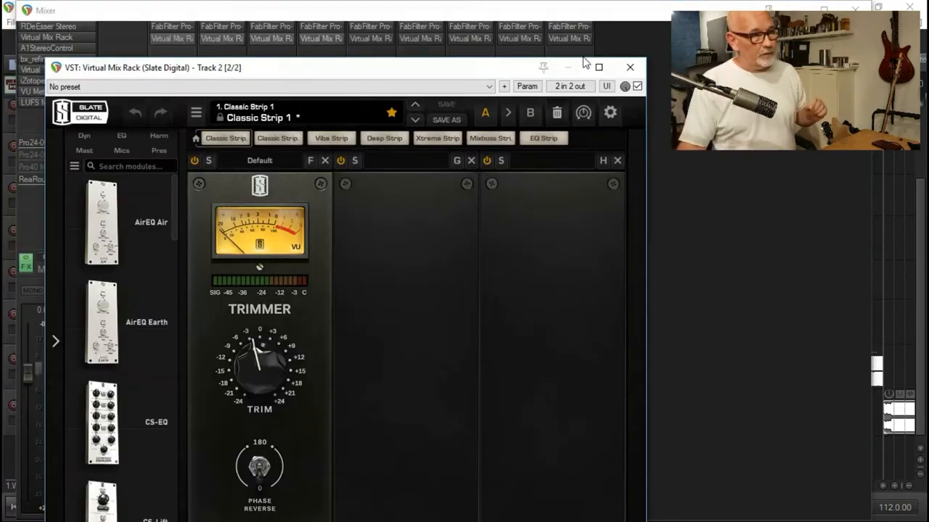
# Close track 2's Mix Rack, then review the master VU Meter Stereo at 11 dB headroom
pyautogui.click(629, 67)
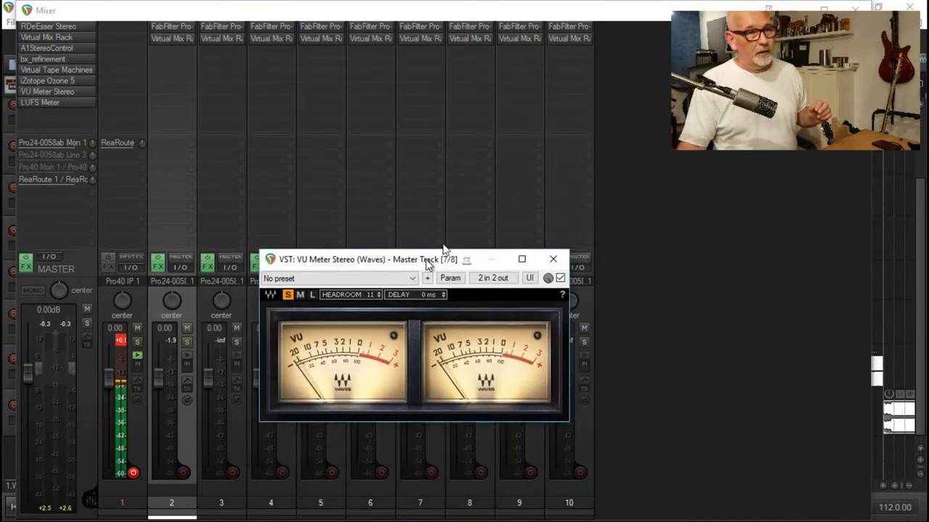
pyautogui.moveTo(392, 259); pyautogui.dragTo(697, 334)
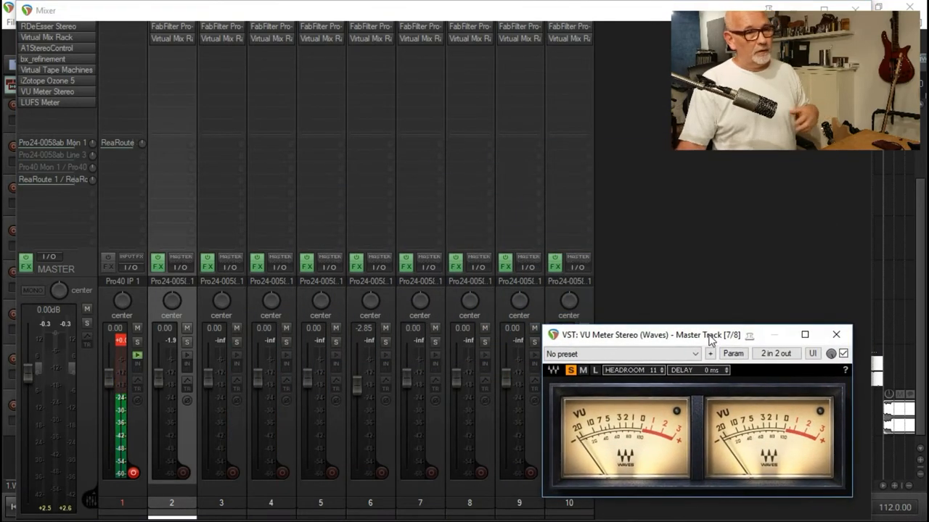
pyautogui.moveTo(812, 403)
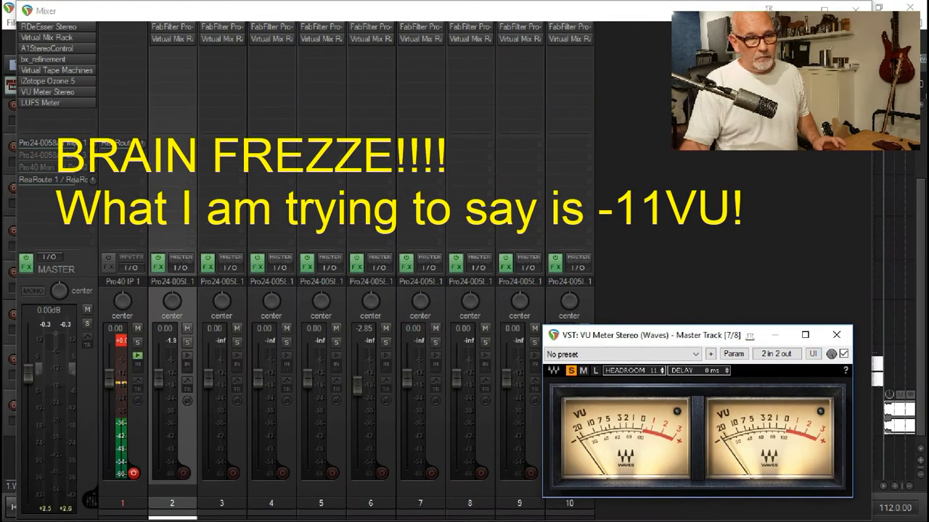
pyautogui.click(836, 334)
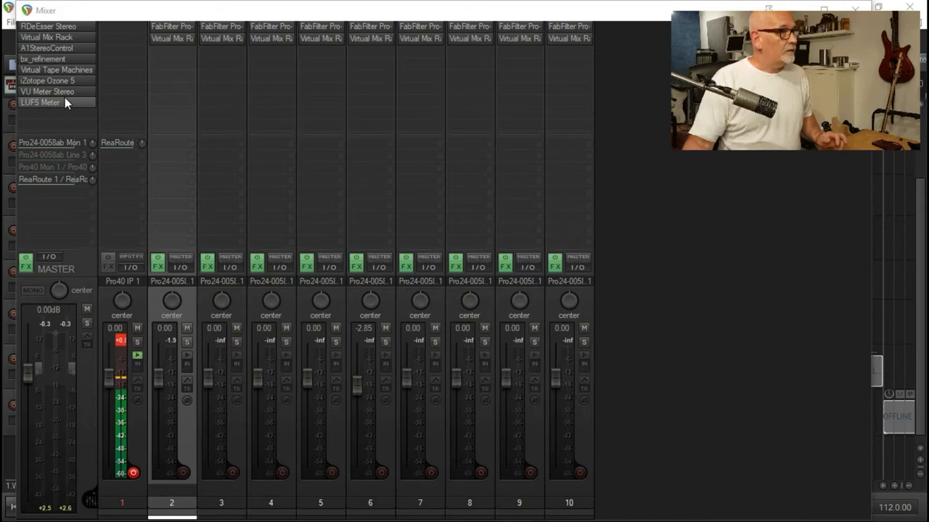
# Open the master LUFS Meter, reading about -9.9 integrated LUFS and -0.03 dB true peak
pyautogui.click(47, 91)
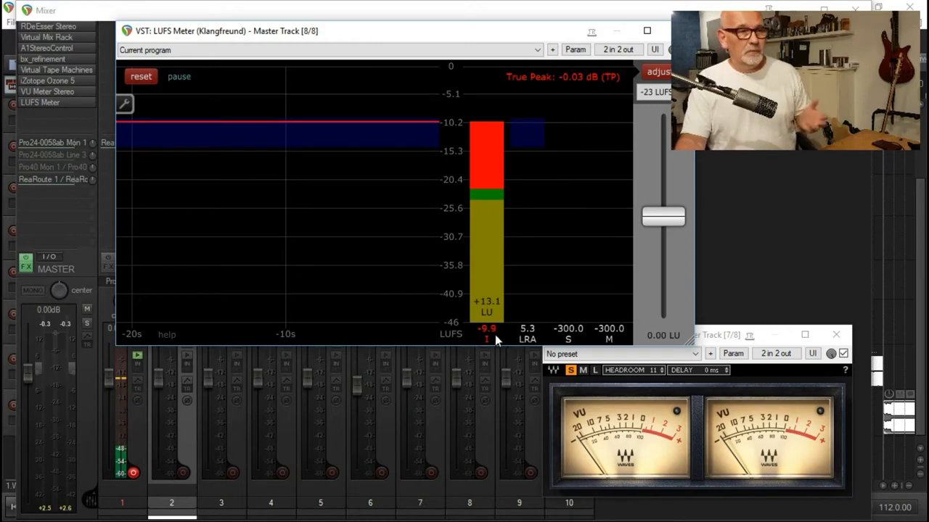
pyautogui.moveTo(504, 328)
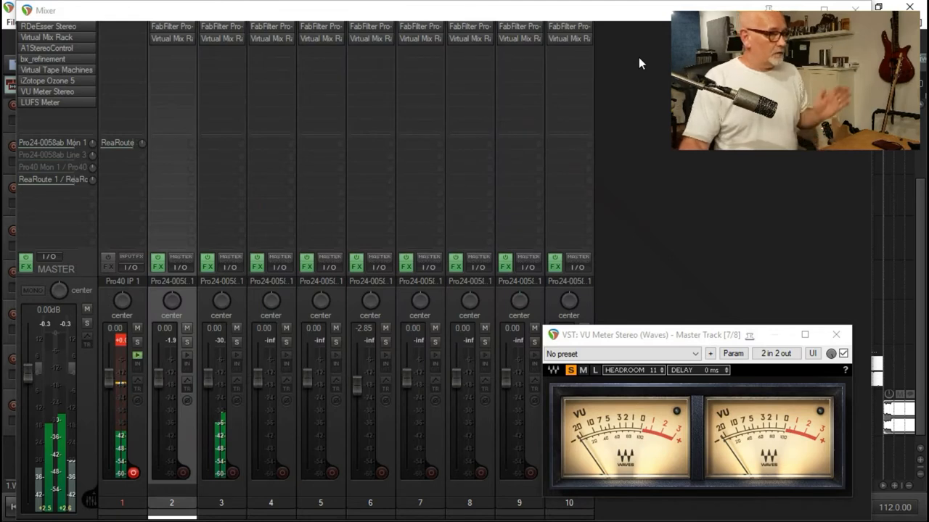
pyautogui.moveTo(630, 189)
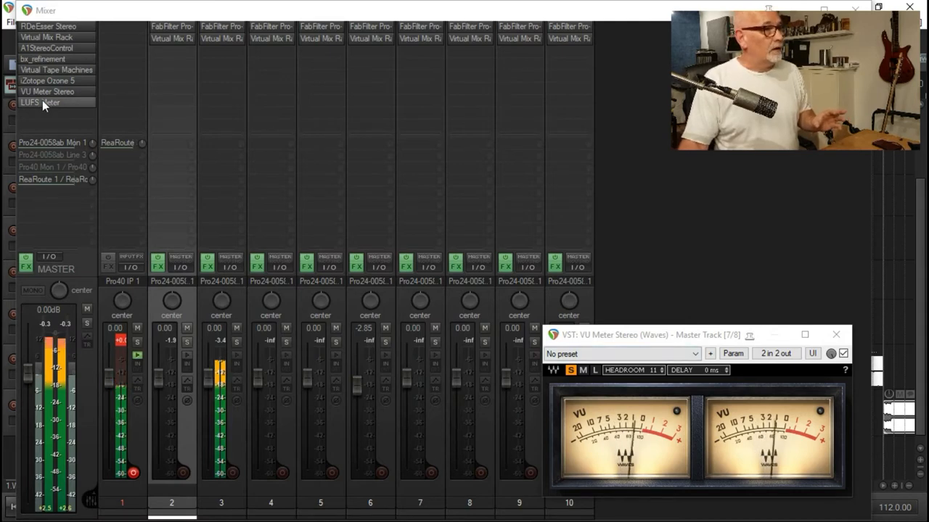
# Close the master VU Meter window, leaving the mixer's plugin chains visible
pyautogui.click(40, 101)
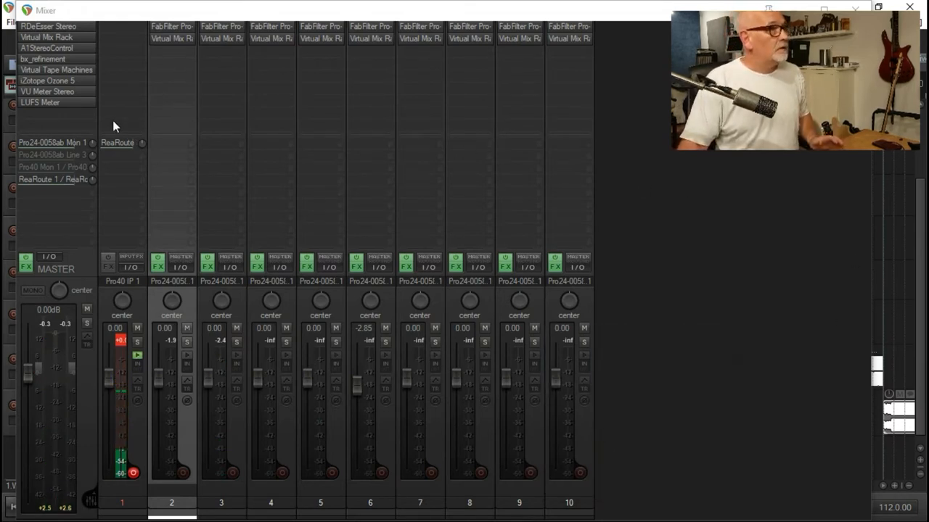
pyautogui.moveTo(114, 125)
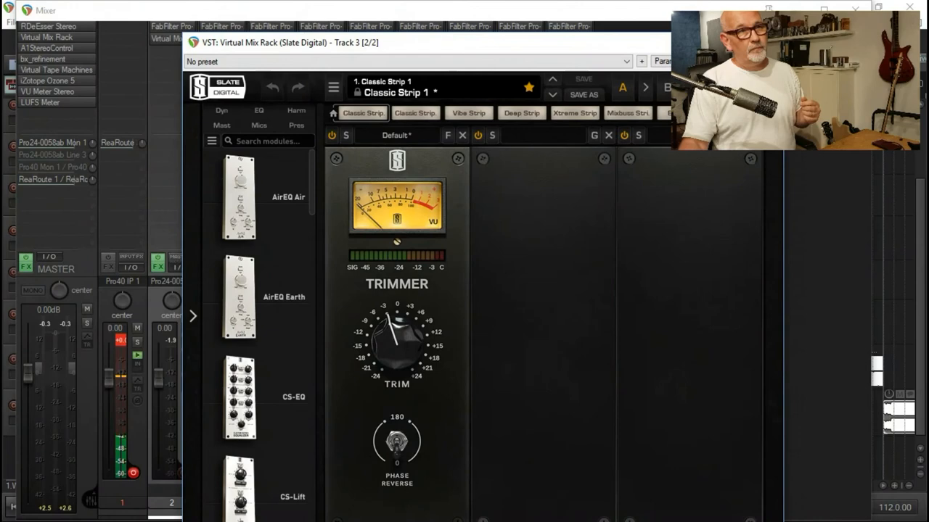
# Close track 3's Virtual Mix Rack window to reveal the master bus plugin chain
pyautogui.click(909, 6)
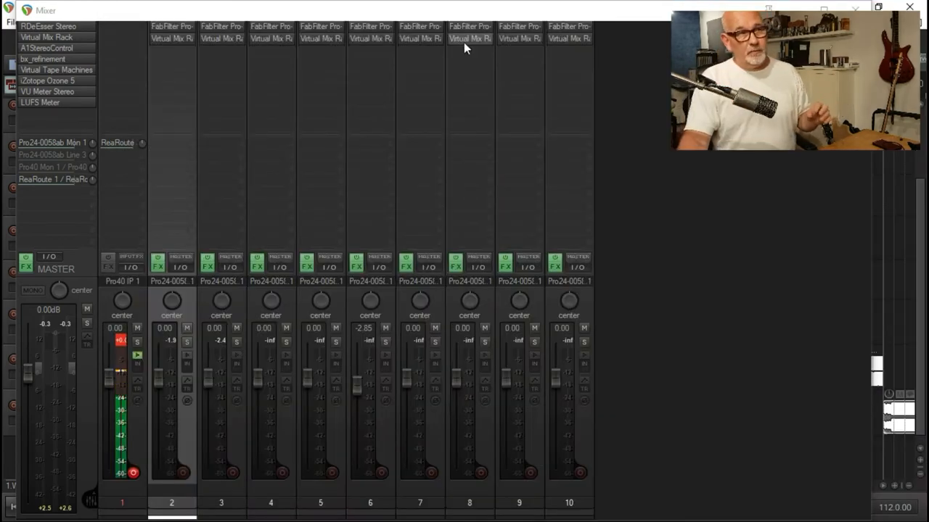
pyautogui.moveTo(465, 39)
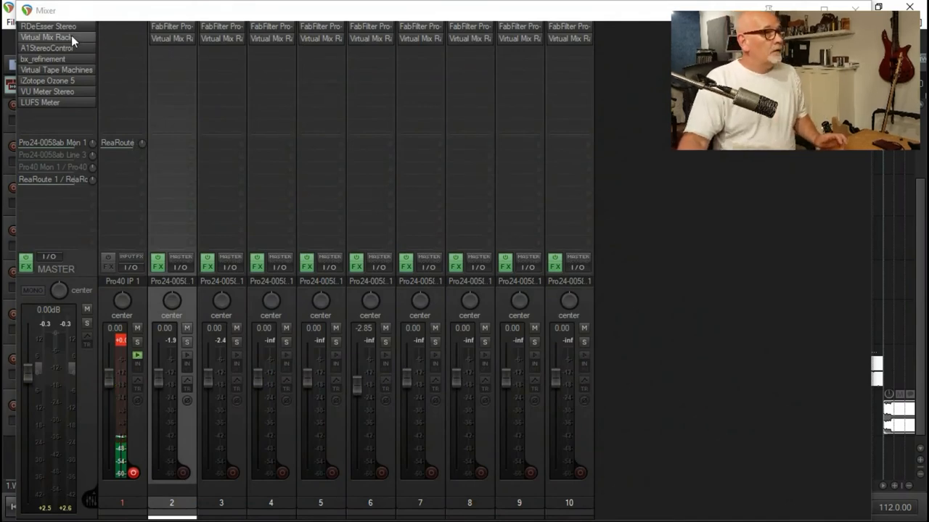
pyautogui.moveTo(47, 26)
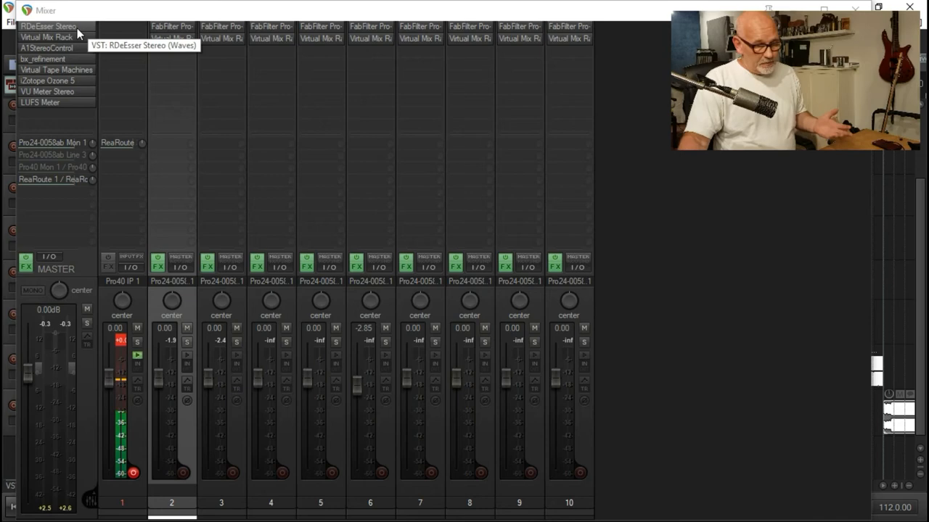
pyautogui.click(48, 26)
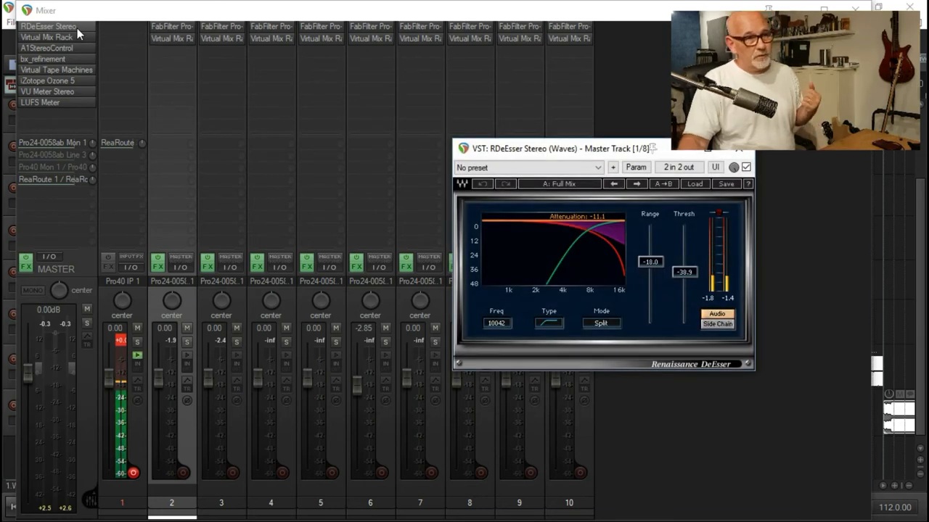
pyautogui.moveTo(48, 26)
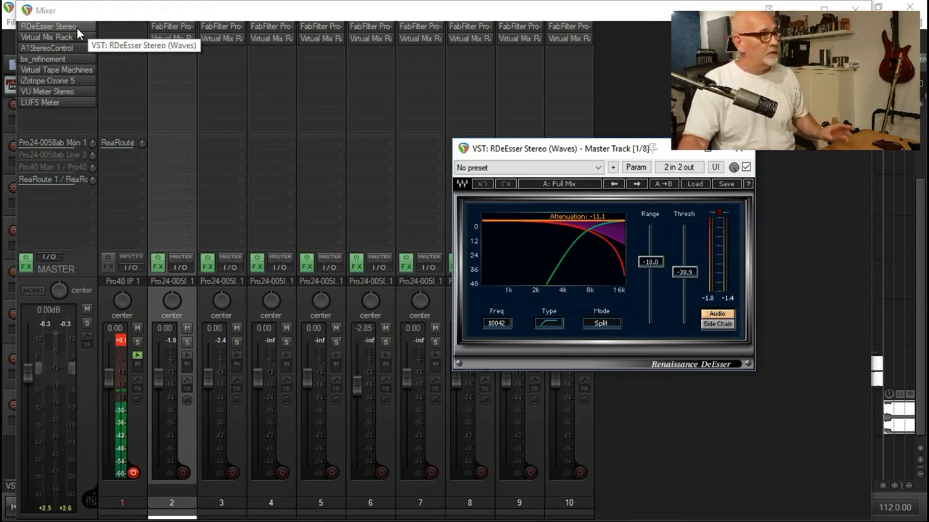
# Open the master Virtual Mix Rack showing Mixbuss Strip, VCC MixBuss, FG-Bomber and Trimmer
pyautogui.click(47, 37)
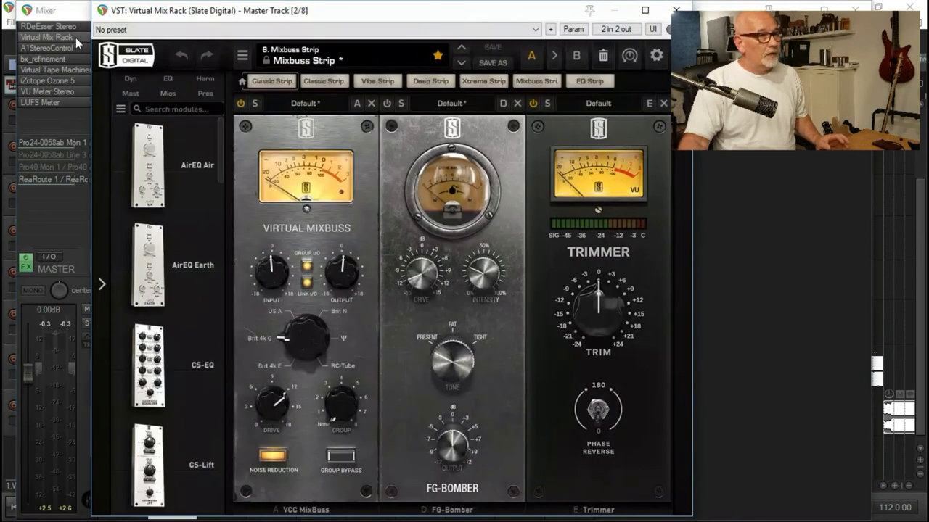
pyautogui.moveTo(317, 246)
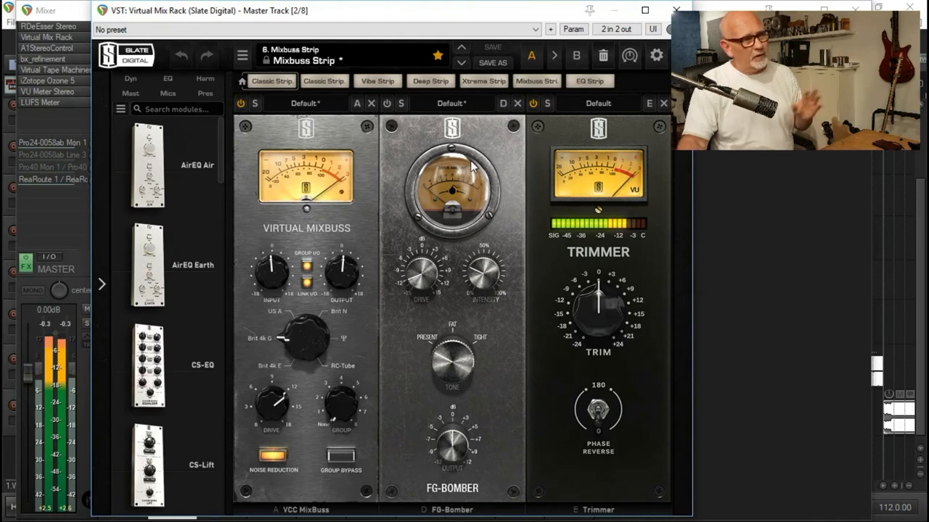
pyautogui.moveTo(630, 205)
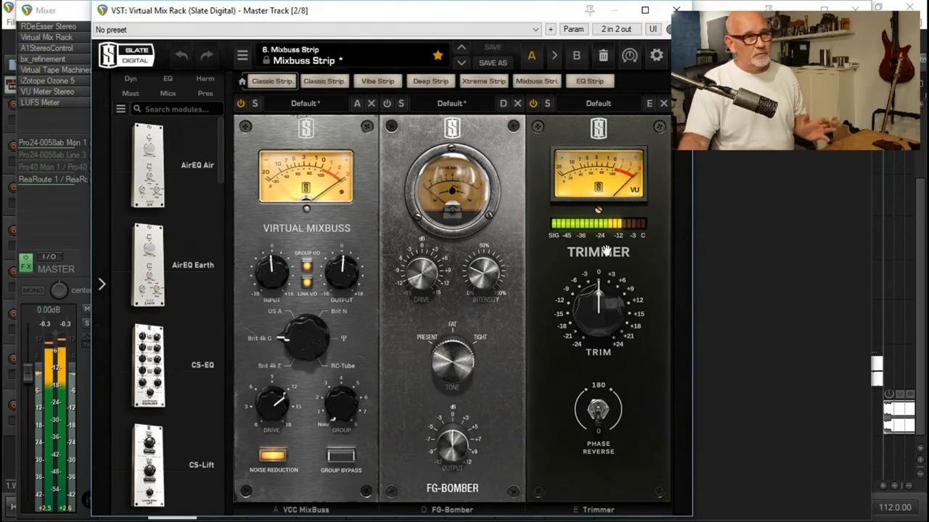
pyautogui.moveTo(646, 247)
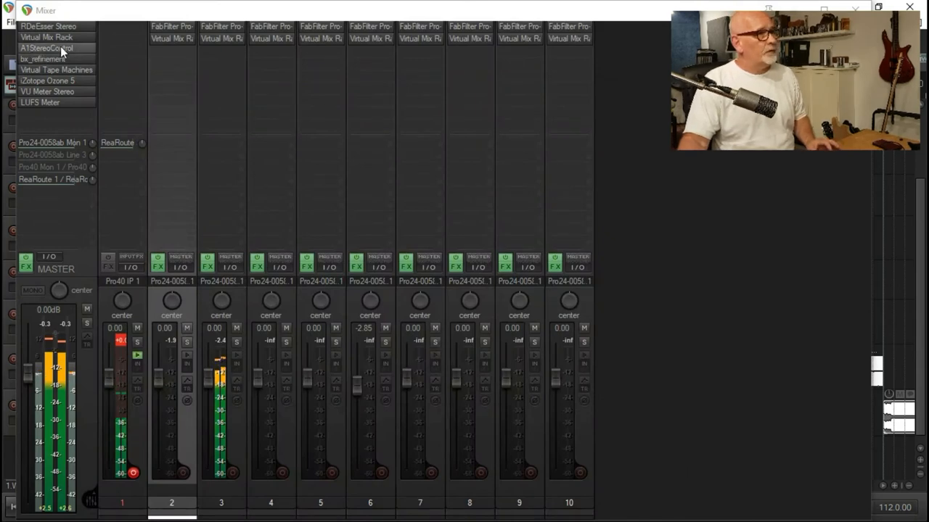
# Review A1StereoControl's Safe Bass preset, then open bx_refinement (damping -3.48 dB, saturation 17%)
pyautogui.click(47, 48)
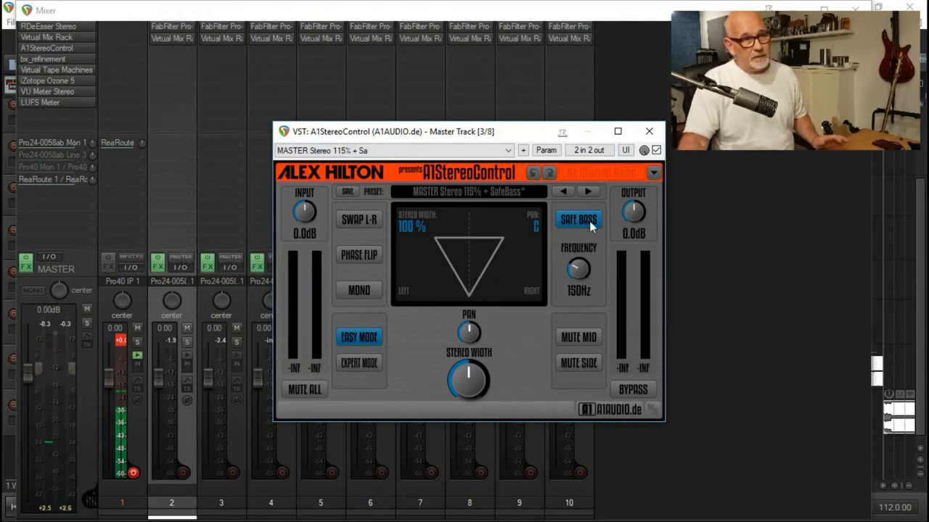
pyautogui.moveTo(606, 285)
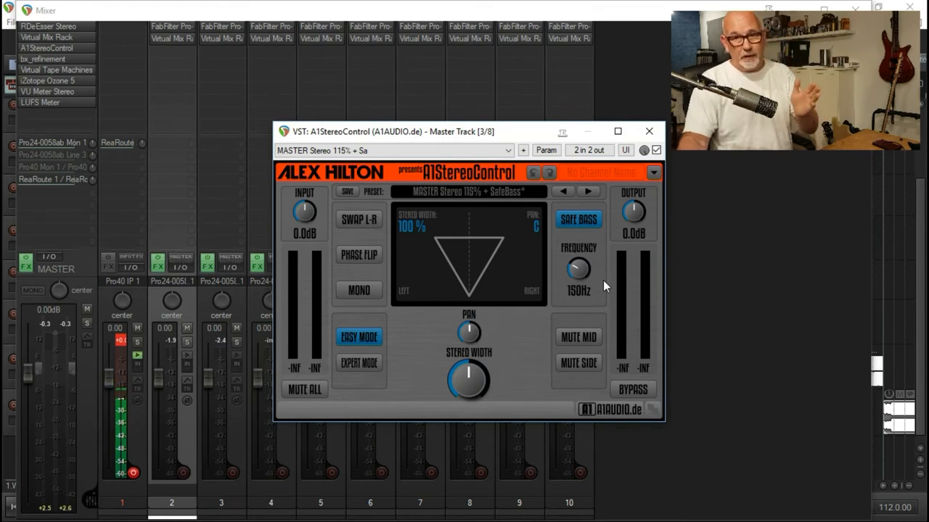
pyautogui.moveTo(578, 272)
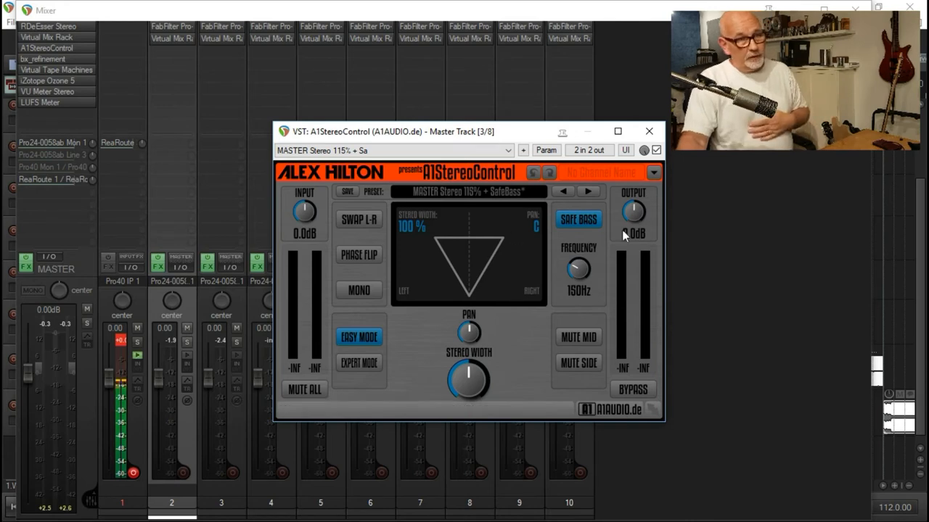
pyautogui.moveTo(602, 230)
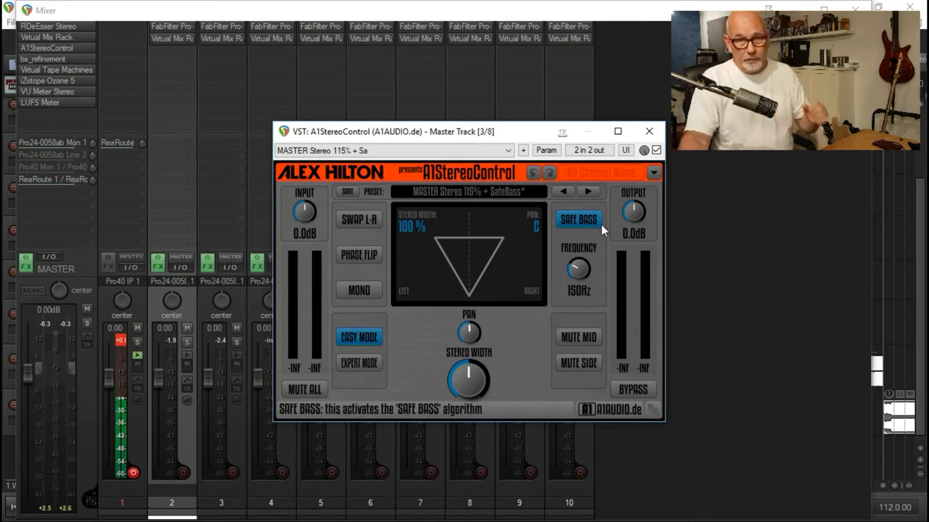
pyautogui.click(648, 131)
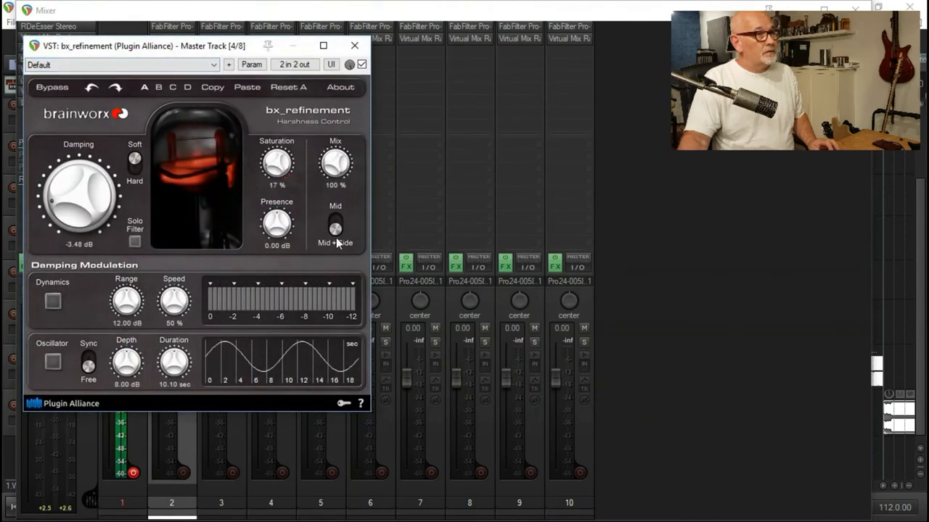
pyautogui.moveTo(355, 46)
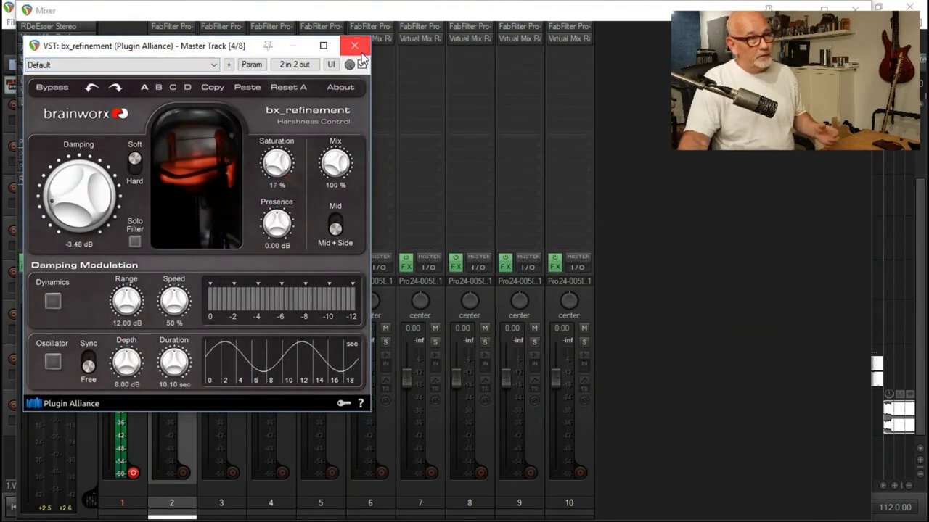
# Close bx_refinement and view iZotope Ozone 5's Harmonic Exciter set to Tube
pyautogui.click(354, 45)
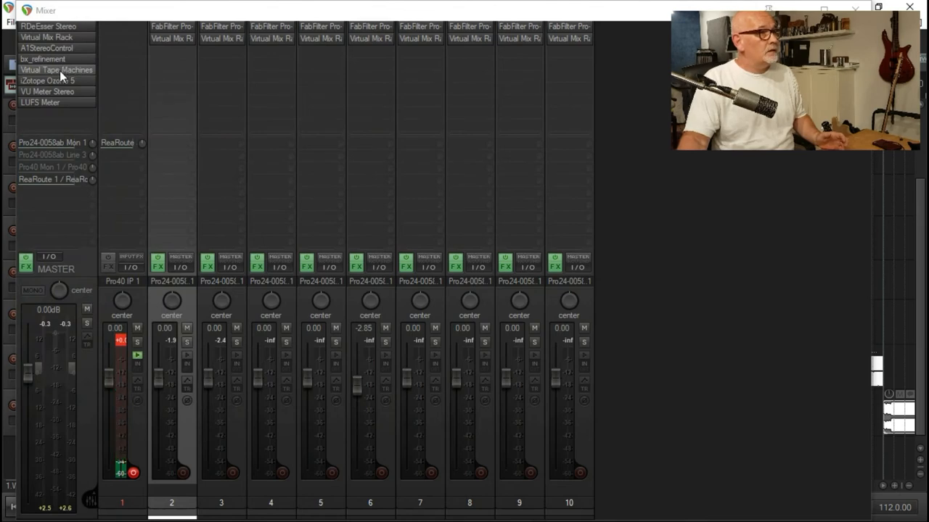
pyautogui.click(56, 70)
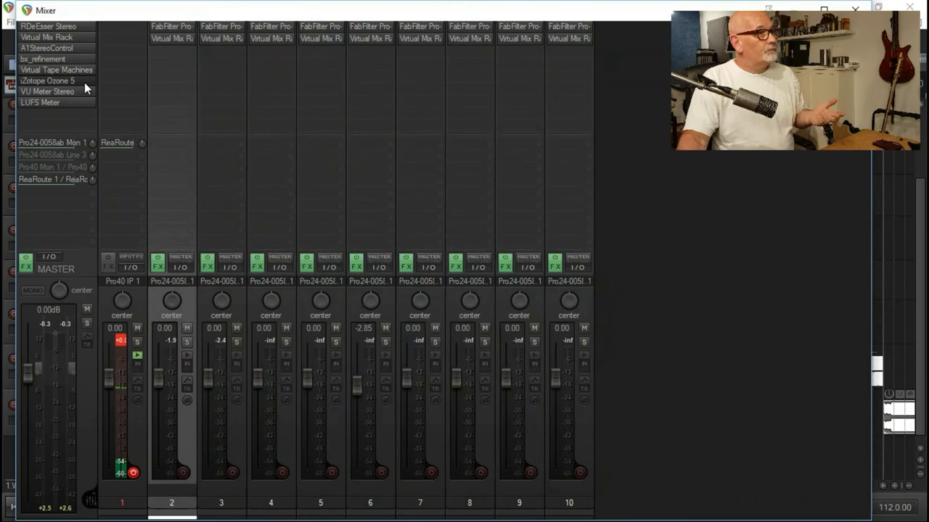
pyautogui.click(48, 81)
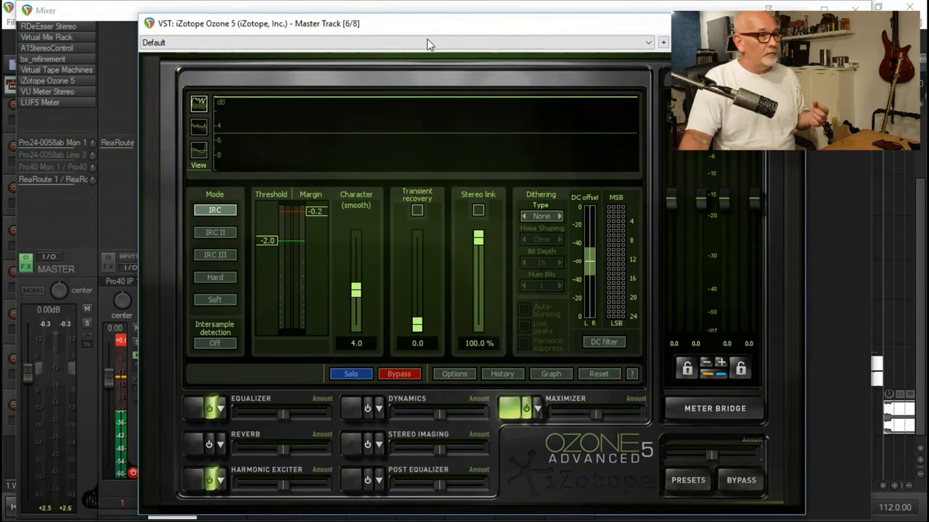
pyautogui.click(211, 409)
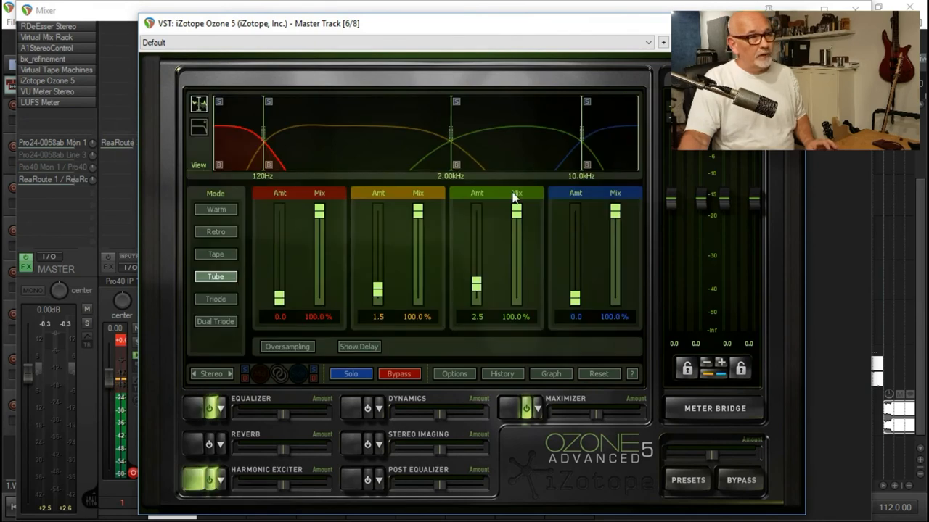
pyautogui.moveTo(412, 233)
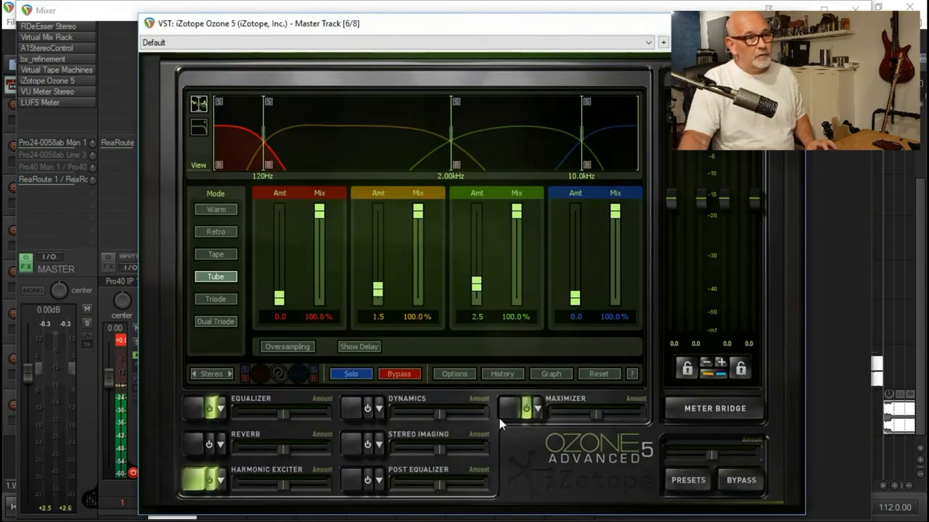
# View the Ozone 5 Harmonic Exciter panel, then close Ozone back to the arrangement
pyautogui.click(508, 408)
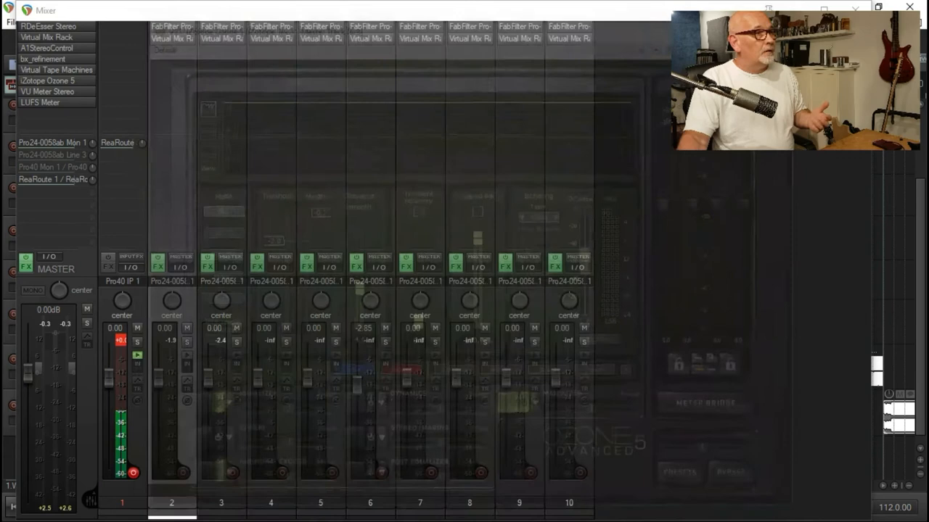
pyautogui.doubleClick(47, 91)
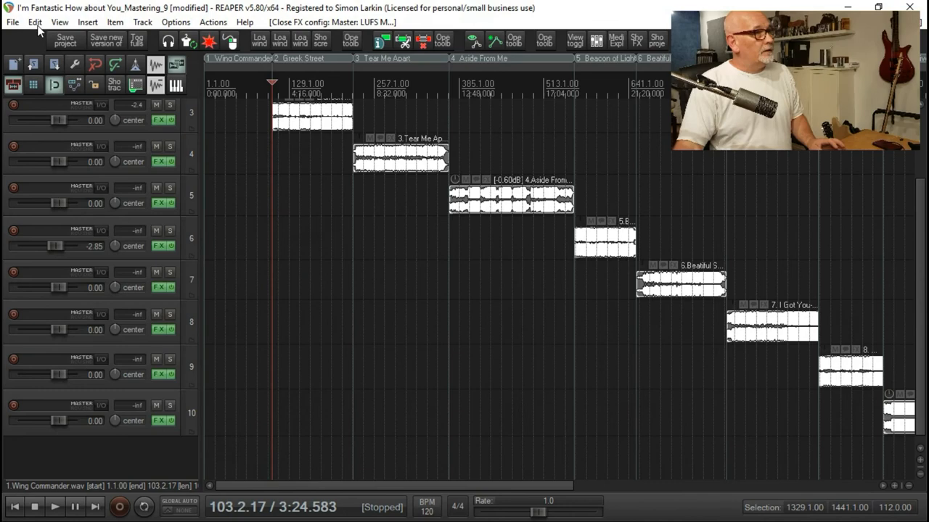
# Choose Render from the File menu to bring up the render settings
pyautogui.click(13, 22)
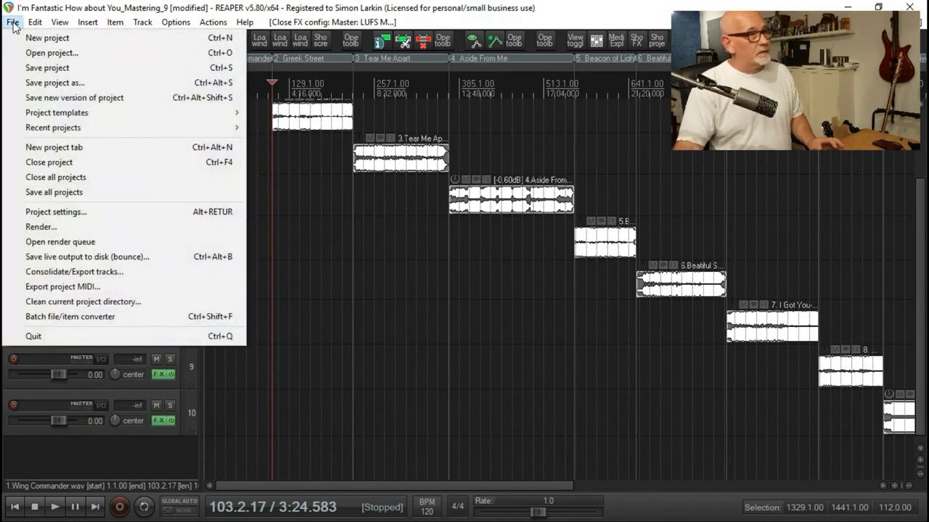
pyautogui.moveTo(41, 226)
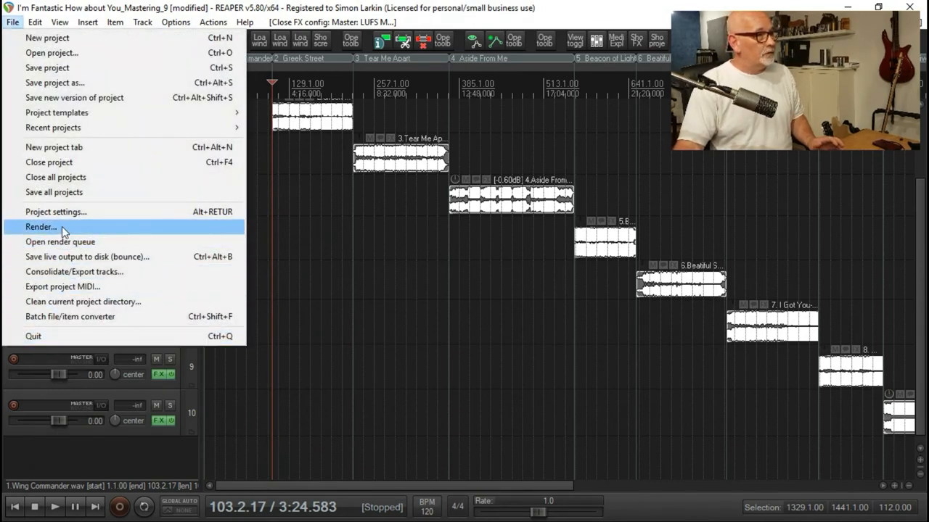
pyautogui.click(41, 226)
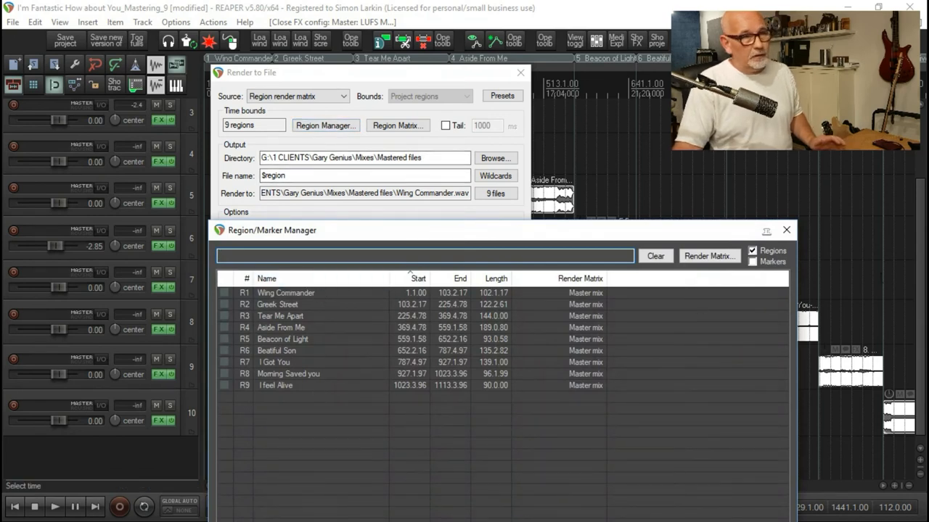
# Close the Region Manager, review the nine-region 24-bit WAV render settings, and close the dialog
pyautogui.click(786, 230)
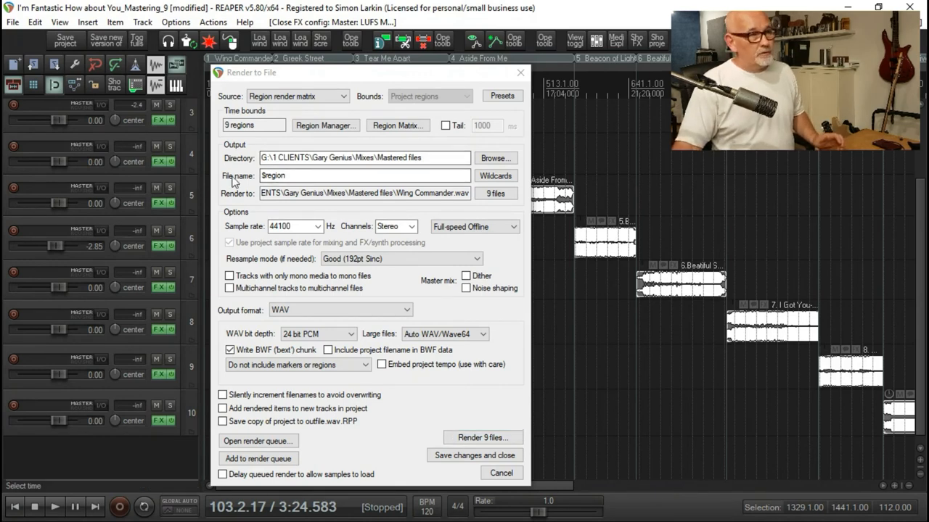
pyautogui.click(495, 175)
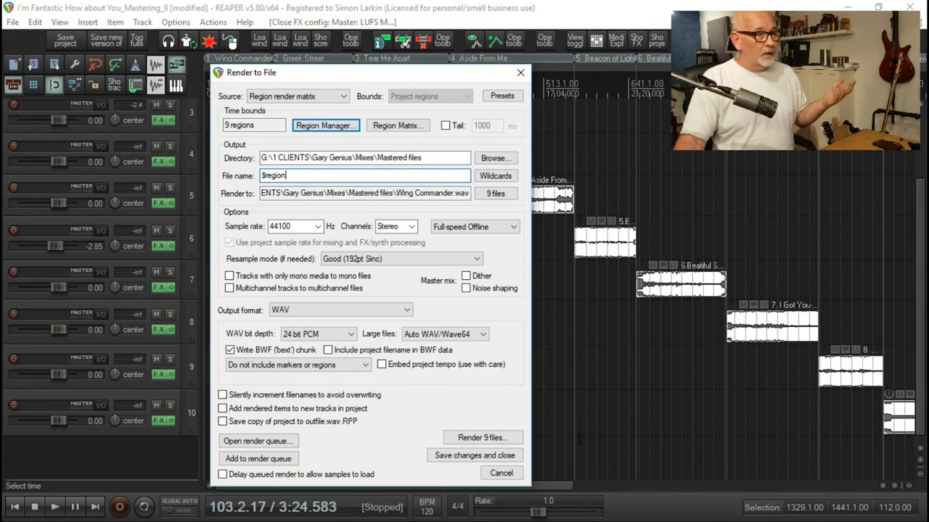
pyautogui.click(501, 472)
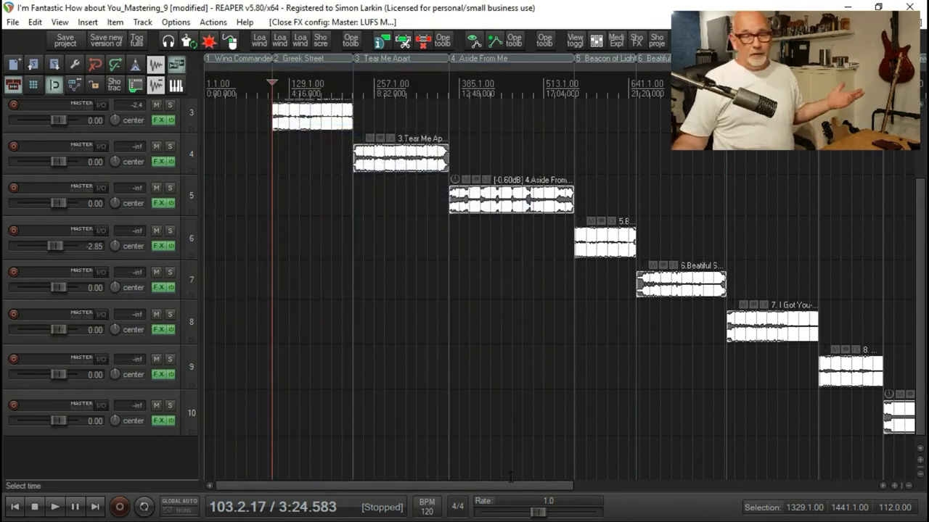